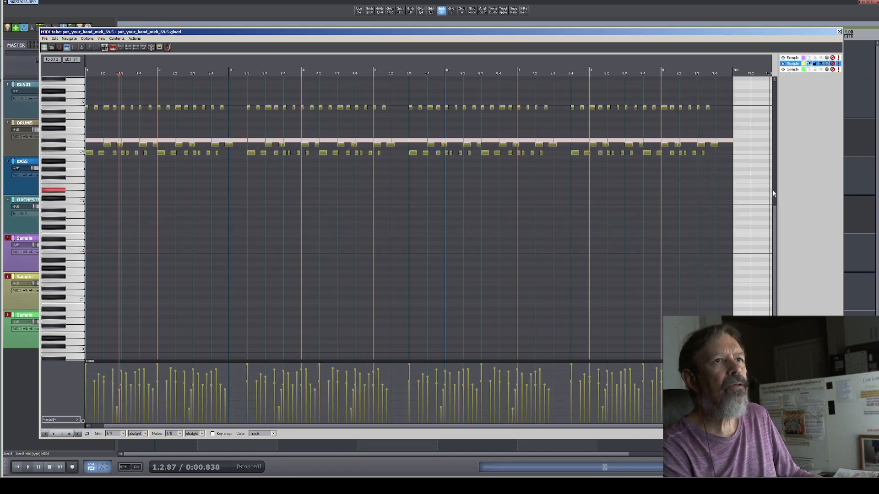
Scroll the editor's track list to reach the other tracks' MIDI items
{"action": "scroll", "scroll_direction": "down", "scroll_amount": 3}
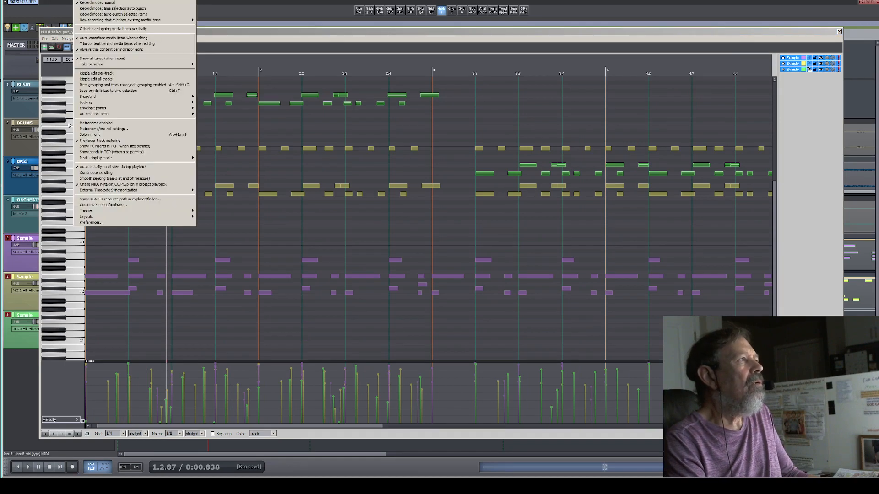
{"action": "mouse_move", "coordinate": [91, 222]}
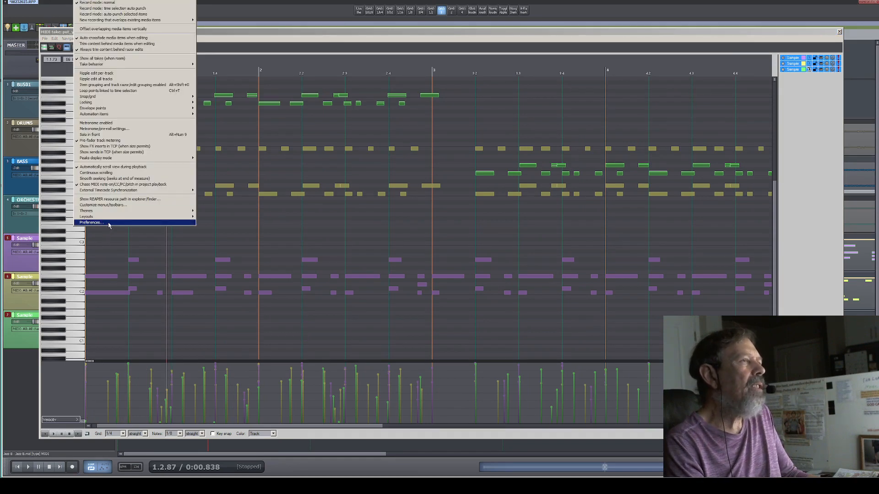
Set Preferences > MIDI Editor to one editor per project with selection linked to editability, and confirm
{"action": "left_click", "coordinate": [90, 223]}
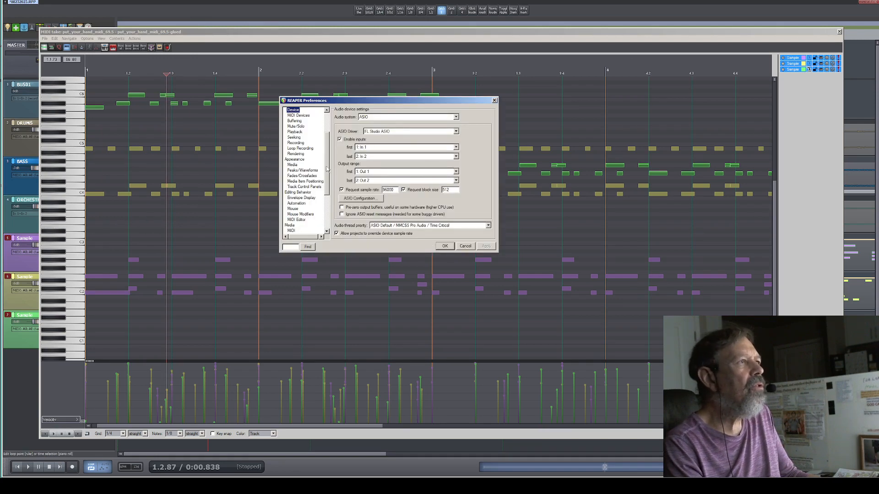
{"action": "left_click", "coordinate": [295, 219]}
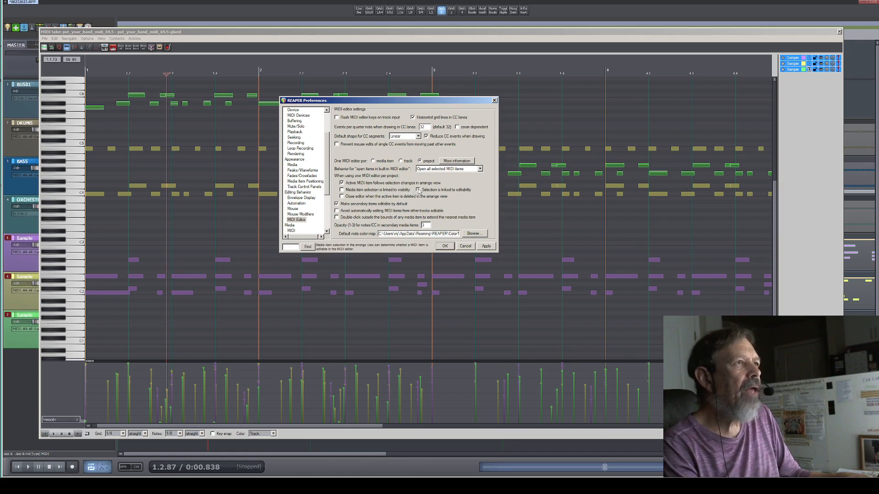
{"action": "left_click", "coordinate": [417, 189]}
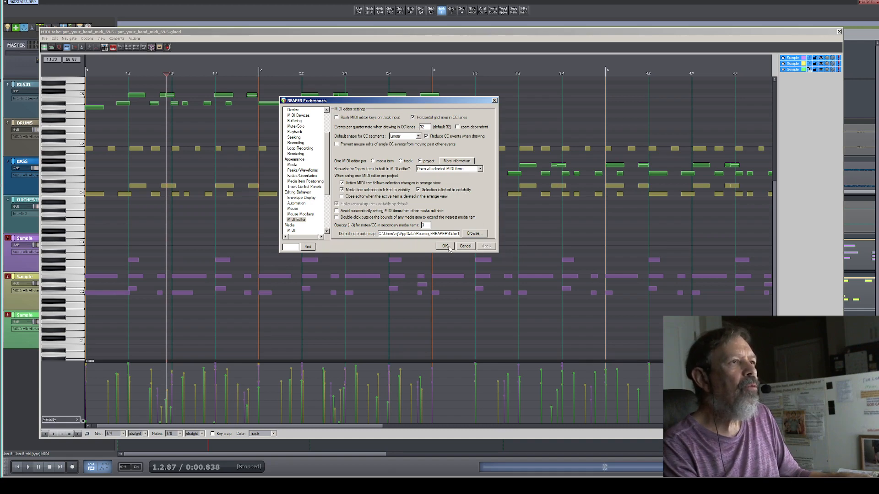
{"action": "left_click", "coordinate": [445, 246]}
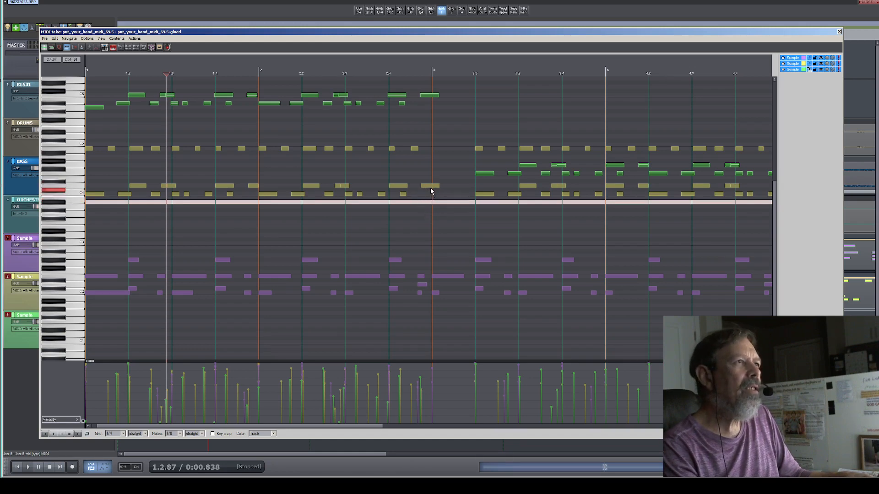
Show the MIDI editor action list via the grid's right-click Actions submenu
{"action": "right_click", "coordinate": [430, 202]}
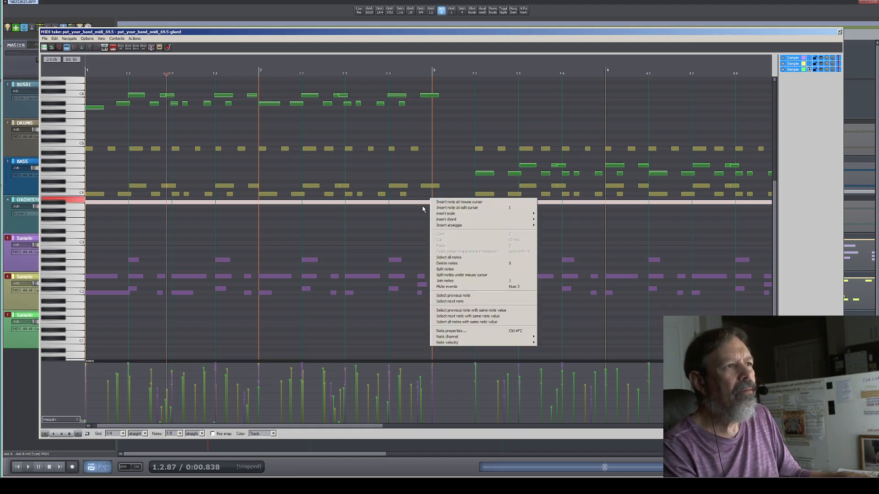
{"action": "mouse_move", "coordinate": [422, 209]}
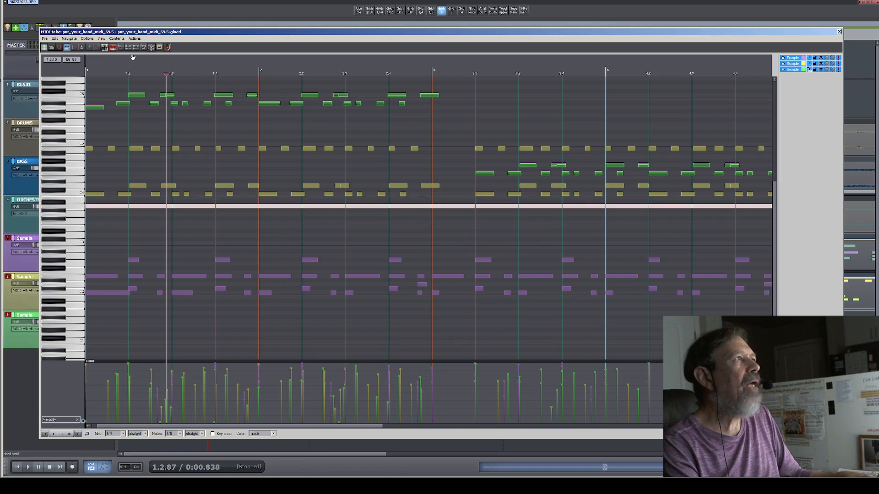
{"action": "left_click", "coordinate": [133, 39]}
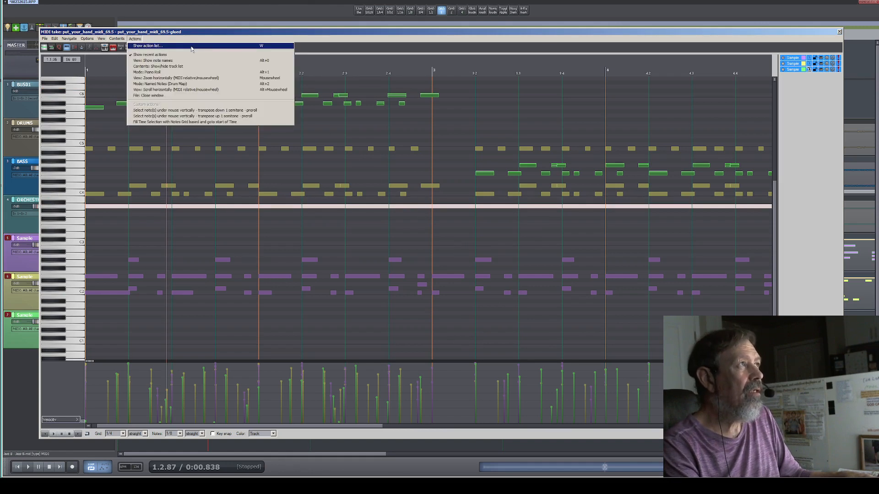
{"action": "left_click", "coordinate": [146, 46]}
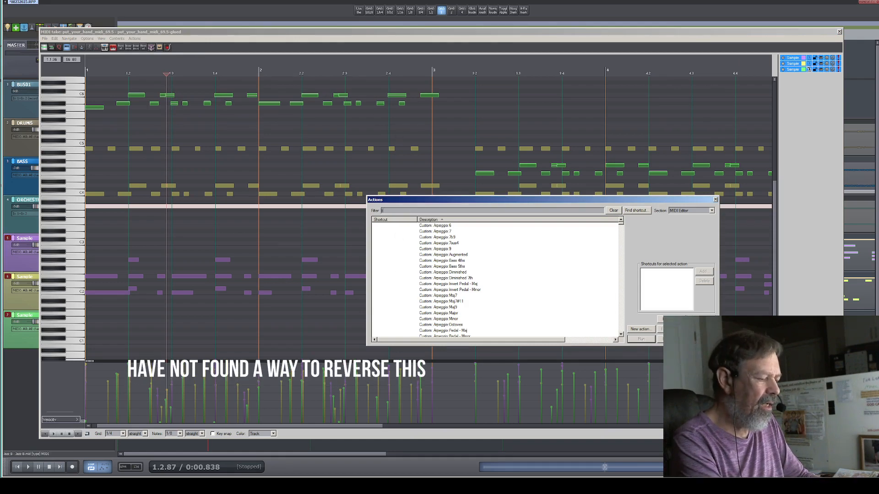
Filter the Actions list for 'theme'
{"action": "type", "text": "theme"}
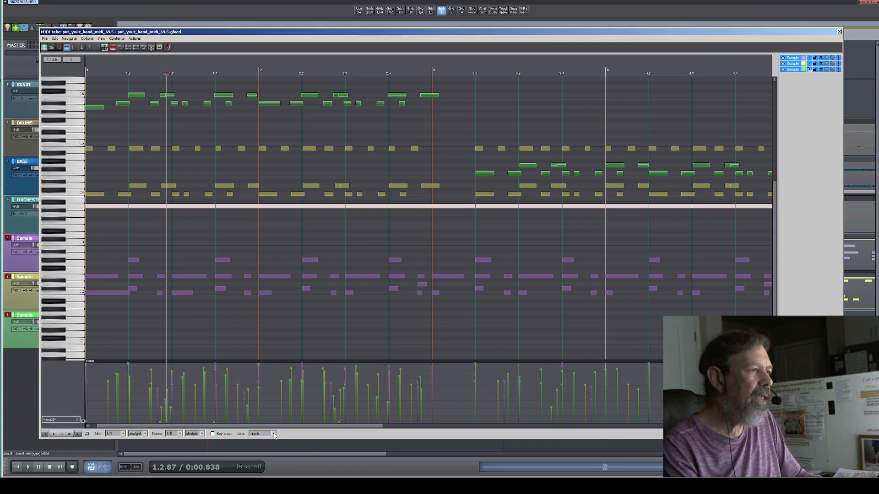
Switch note Color to Channel, back to Track, then select a note on the lower Sample track
{"action": "left_click", "coordinate": [273, 433]}
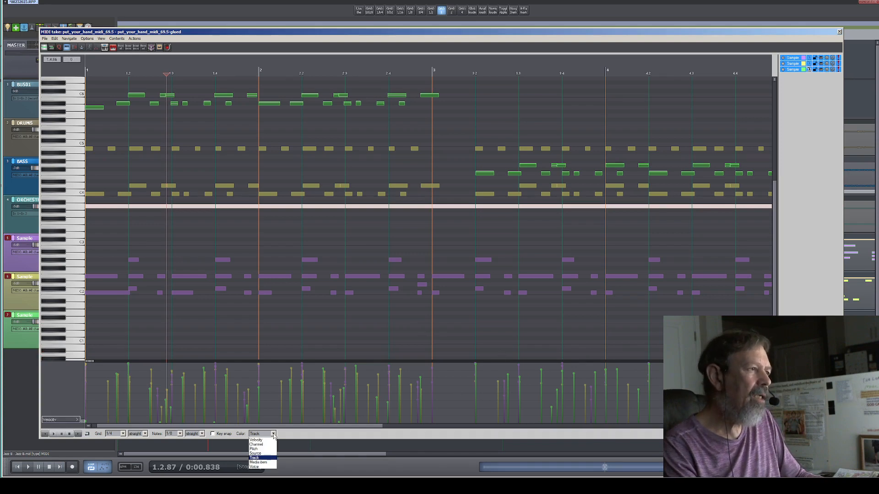
{"action": "left_click", "coordinate": [257, 445]}
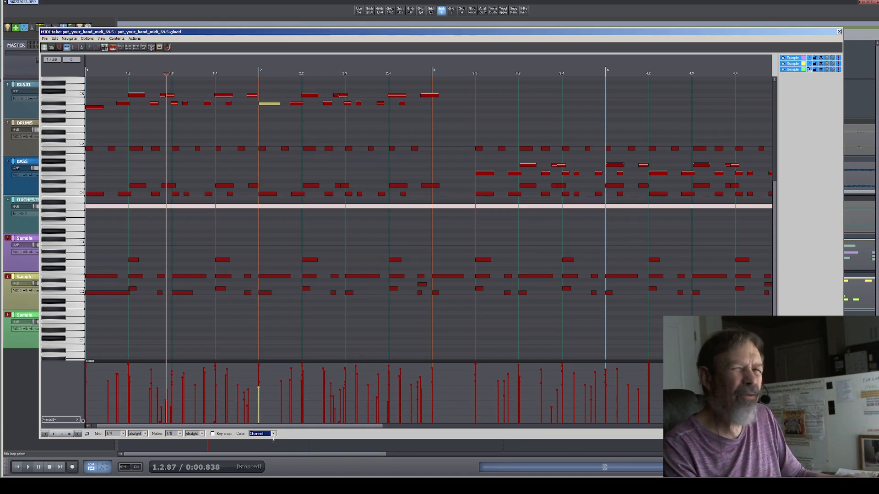
{"action": "left_click", "coordinate": [261, 433]}
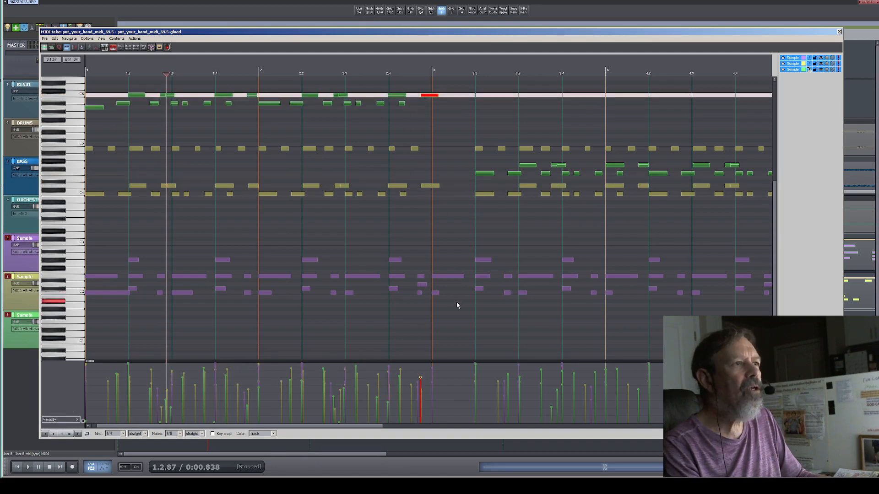
{"action": "left_click", "coordinate": [449, 278]}
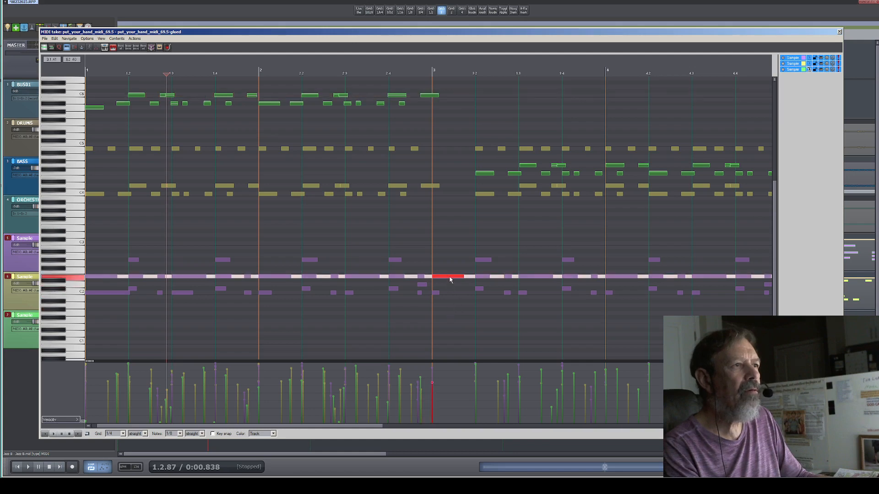